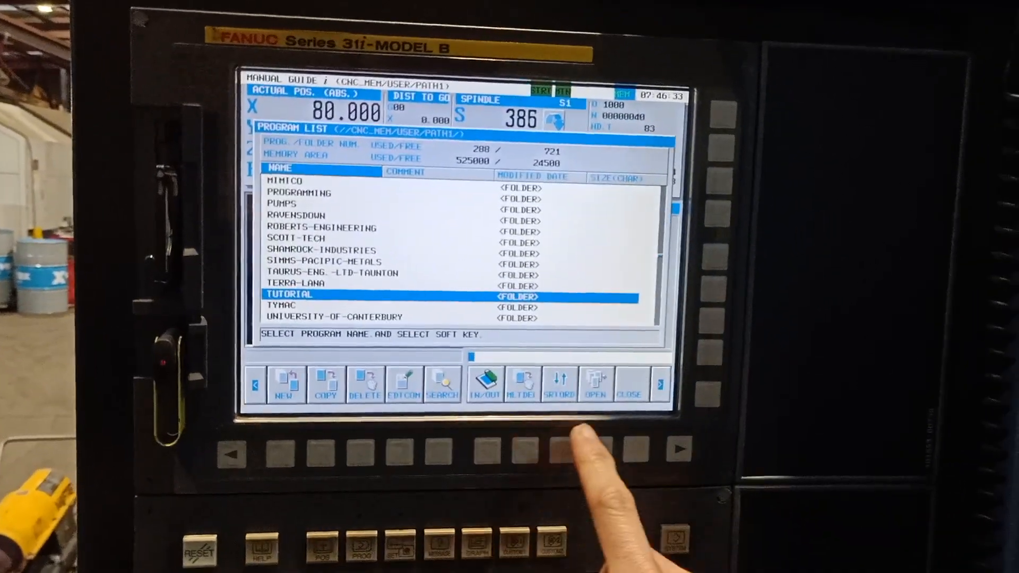
- Open the TUTORIAL folder in the program list
click(594, 383)
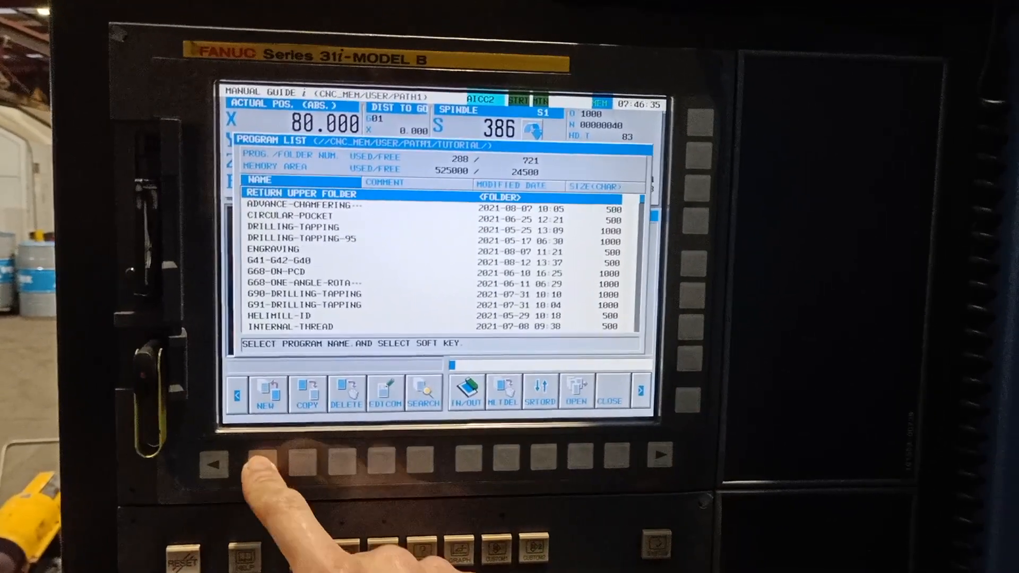
- Start a new program and enter the name FACING-MANUAL-GUIDE-I
click(267, 393)
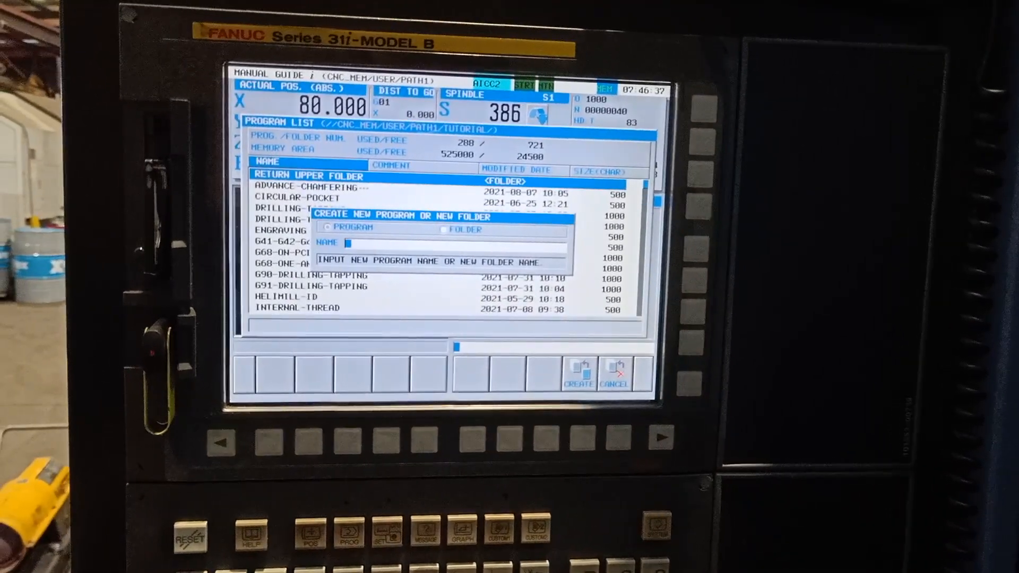
text(FACING)
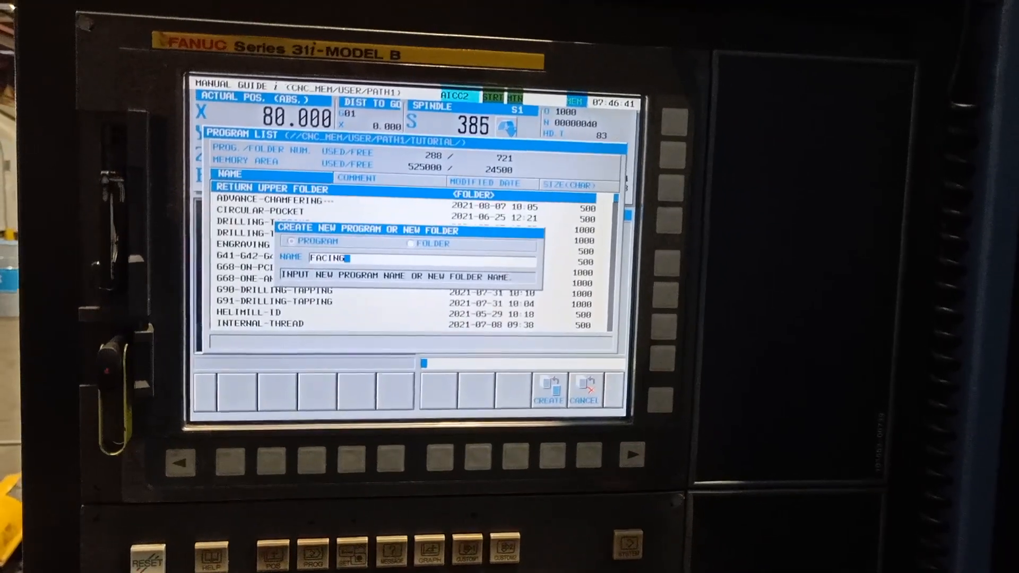
text(-MAN)
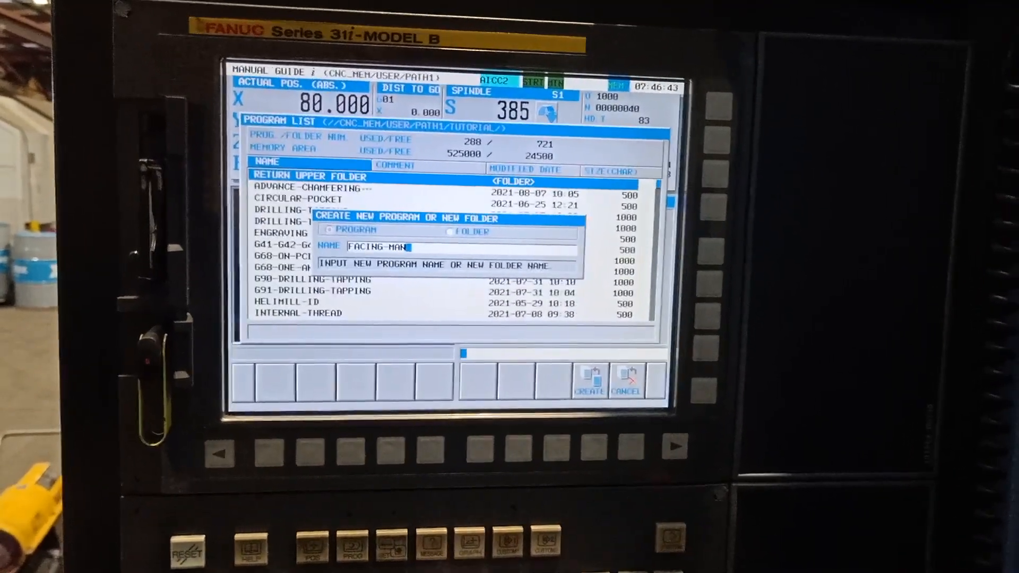
text(UAL-GUIDE-I)
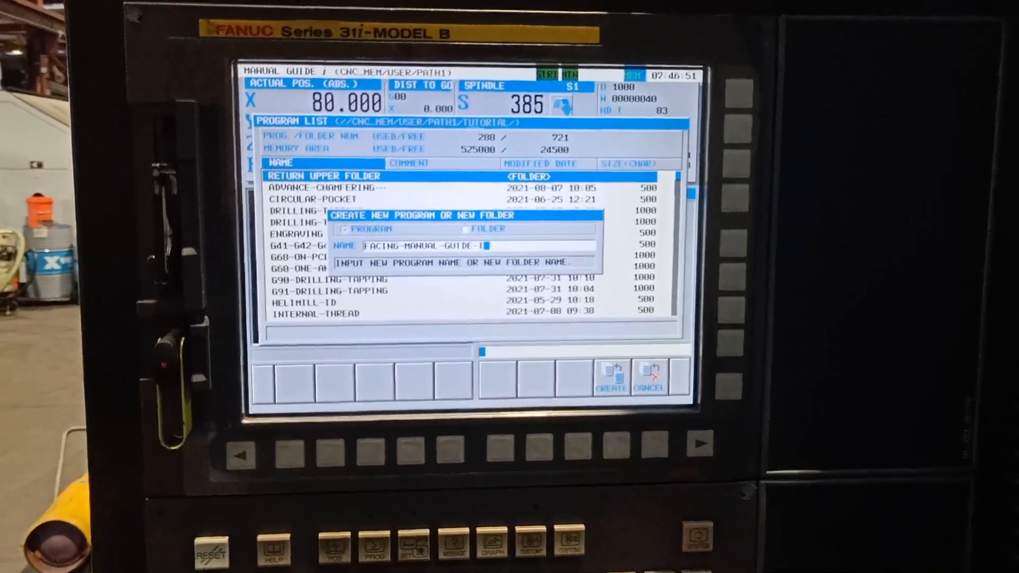
- Create the program with a T23 M6 header and show the FACE MACH. milling cycles
click(611, 377)
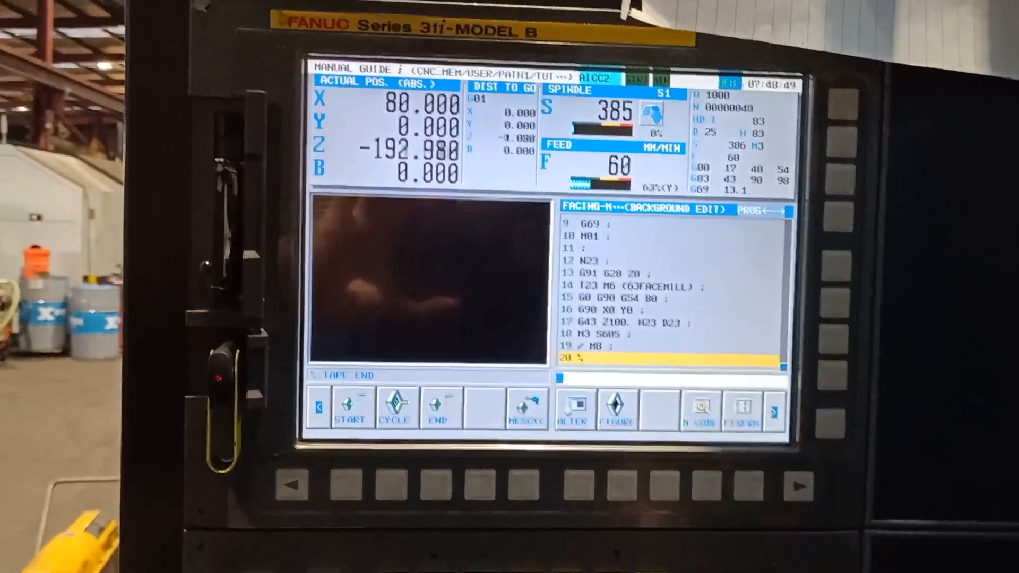
click(350, 428)
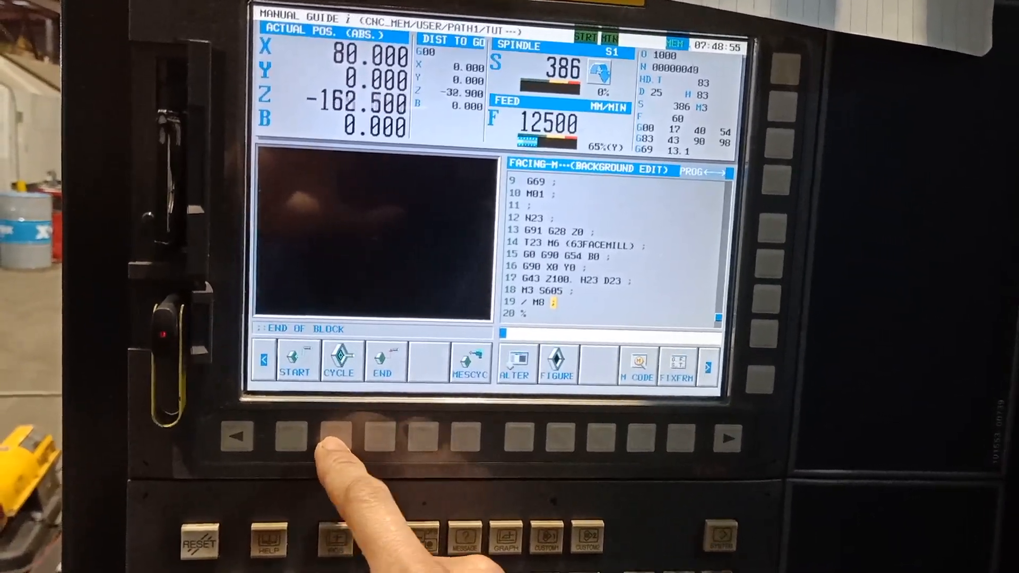
click(338, 363)
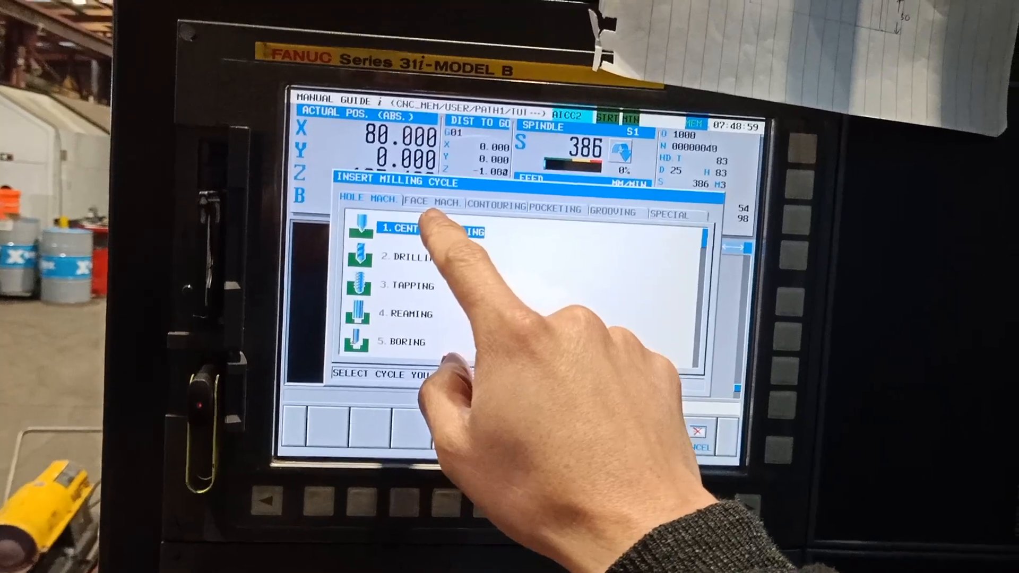
click(426, 205)
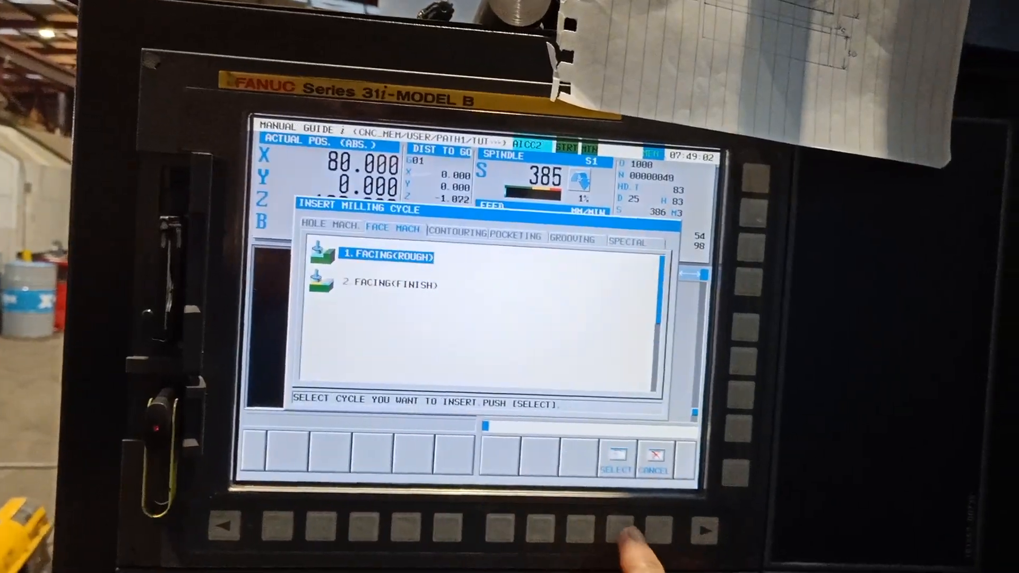